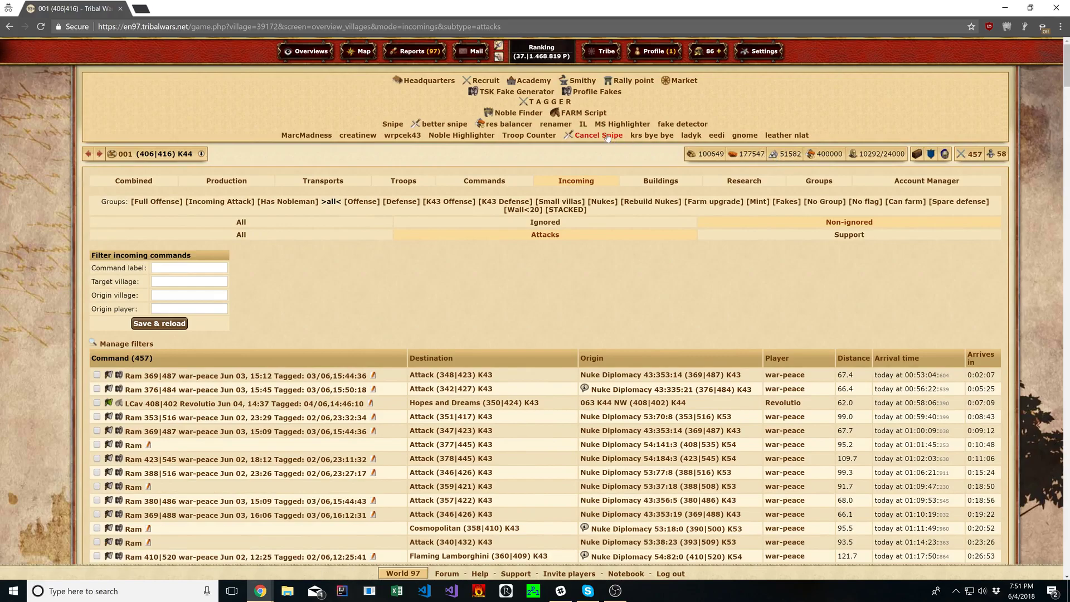
Step: Open the Cancel Snipe tool, listing the Hopes and Dreams and Attack (347|423) incomings
{"action": "left_click", "coordinate": [598, 134]}
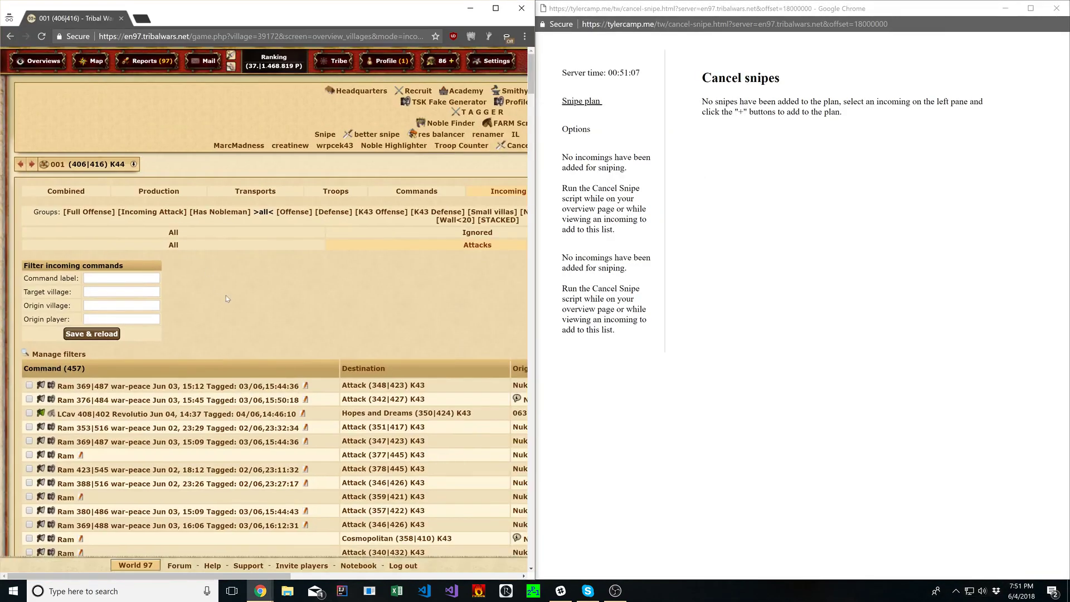
{"action": "scroll", "scroll_direction": "down", "scroll_amount": 3}
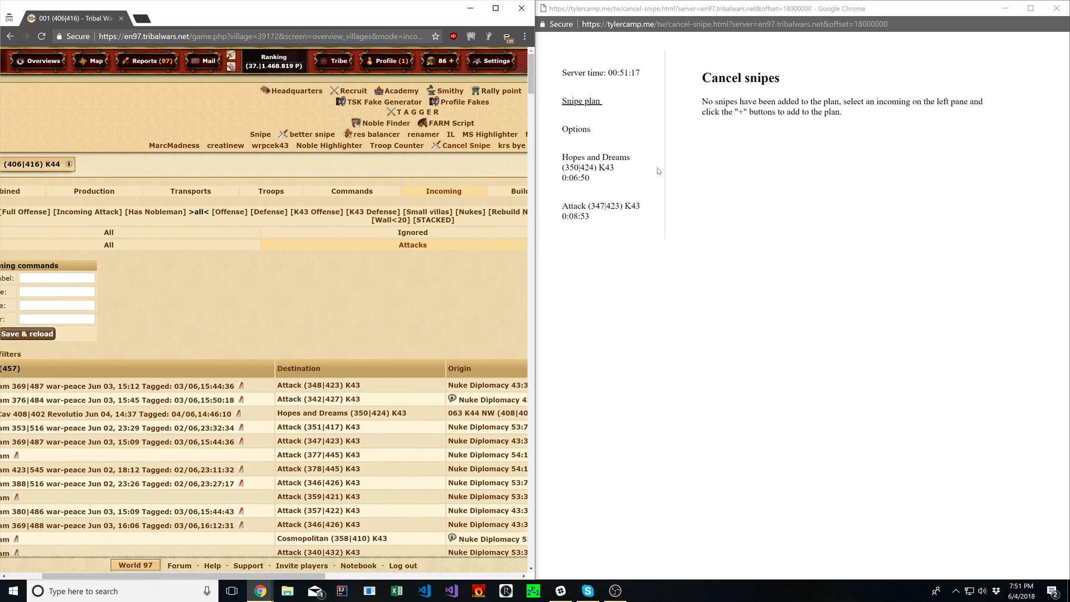
Step: Show the Hopes and Dreams snipe plan and open that village to support Bunny Hut (349|426)
{"action": "left_click", "coordinate": [601, 211]}
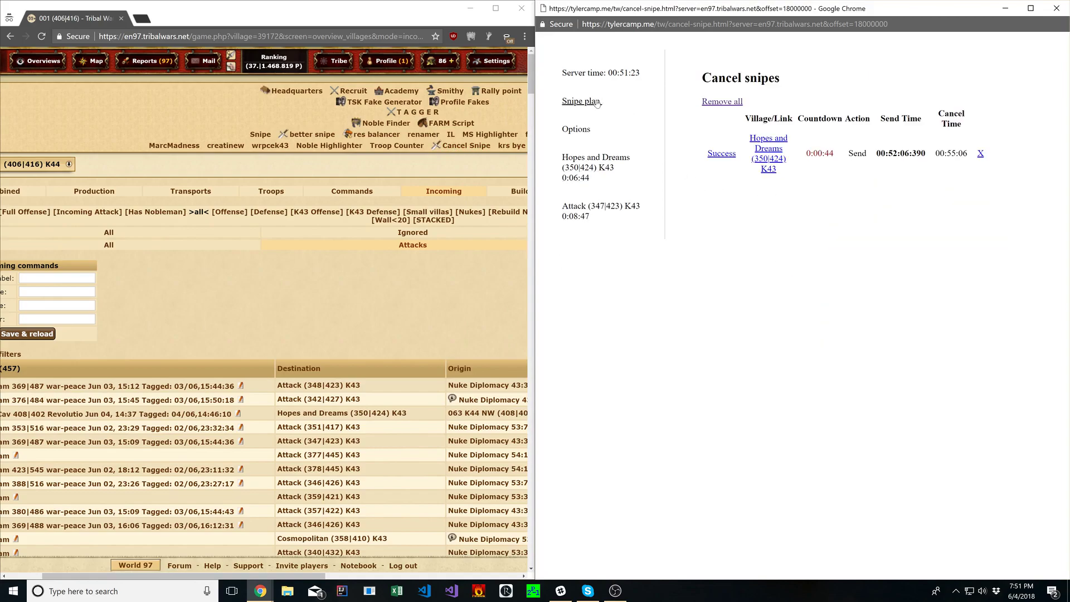
{"action": "mouse_move", "coordinate": [768, 158]}
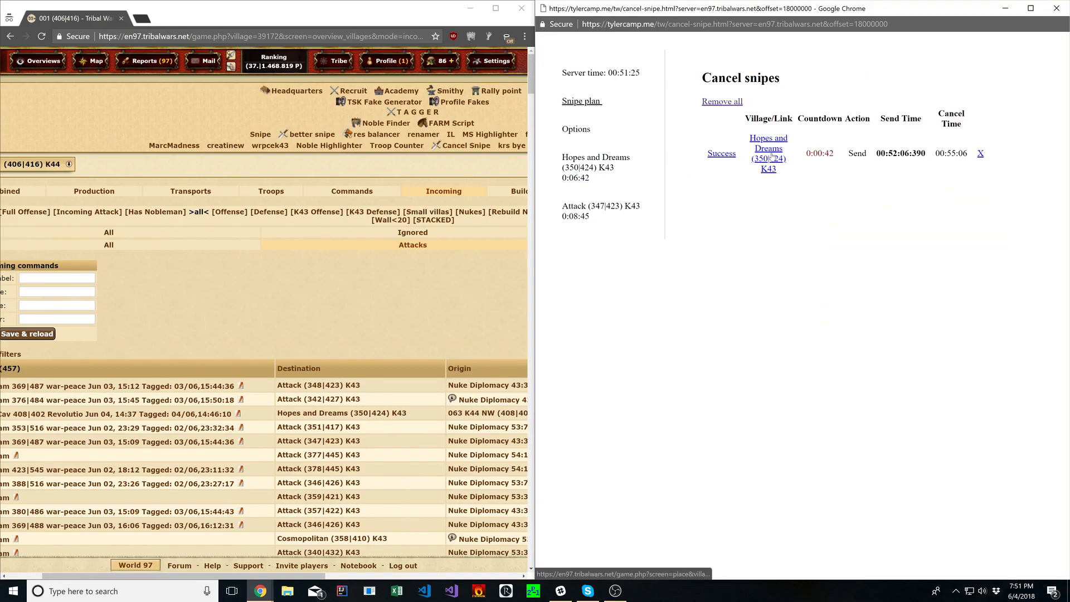
{"action": "left_click", "coordinate": [767, 153]}
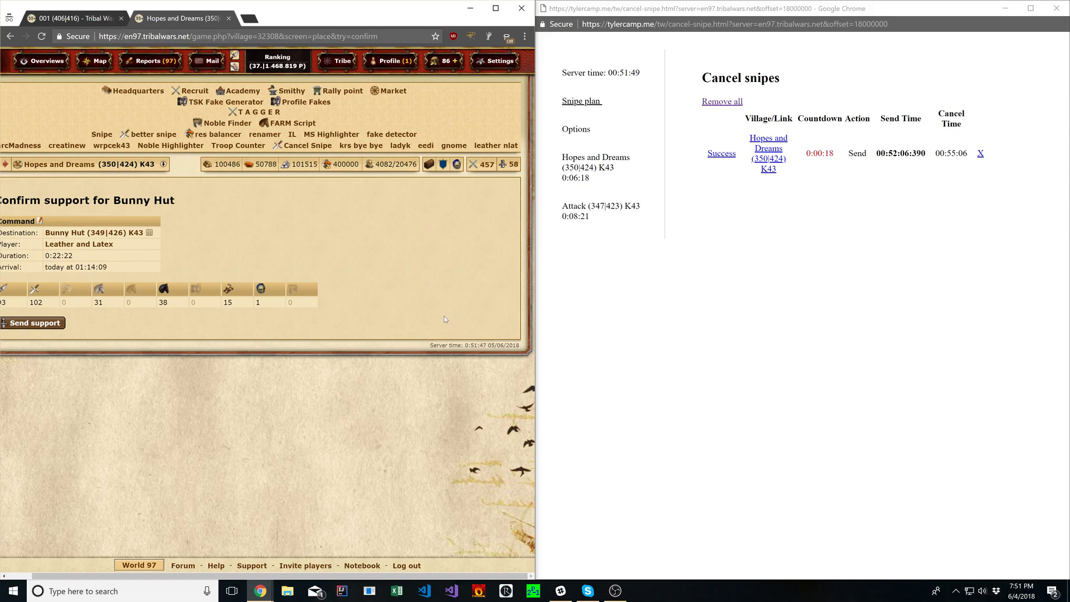
{"action": "mouse_move", "coordinate": [445, 297]}
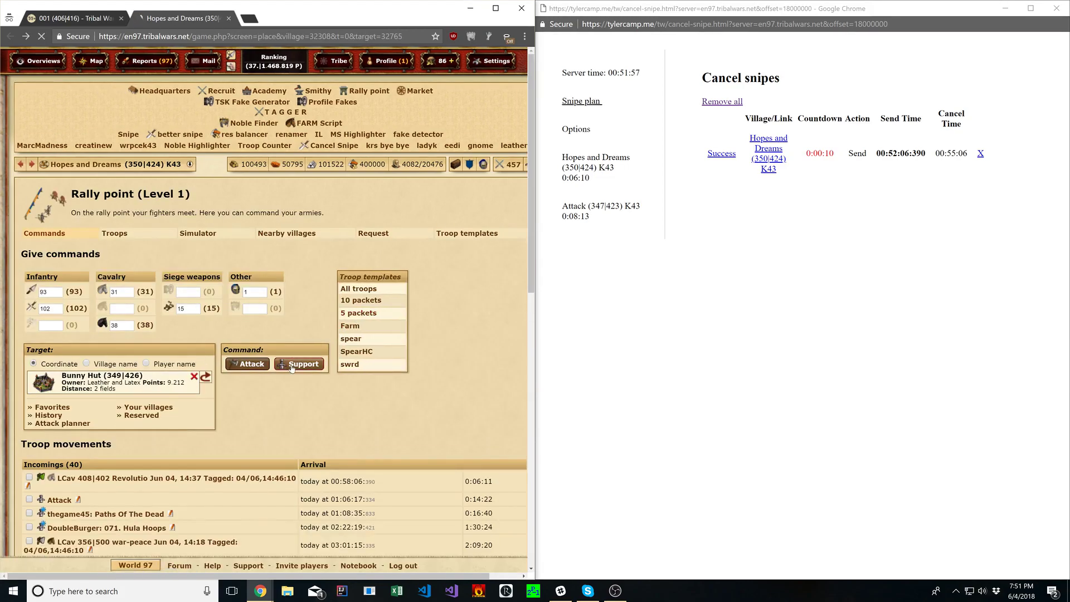
Step: Send Hopes and Dreams' support to Bunny Hut, then ready Attack (347|423)'s troops
{"action": "left_click", "coordinate": [302, 363]}
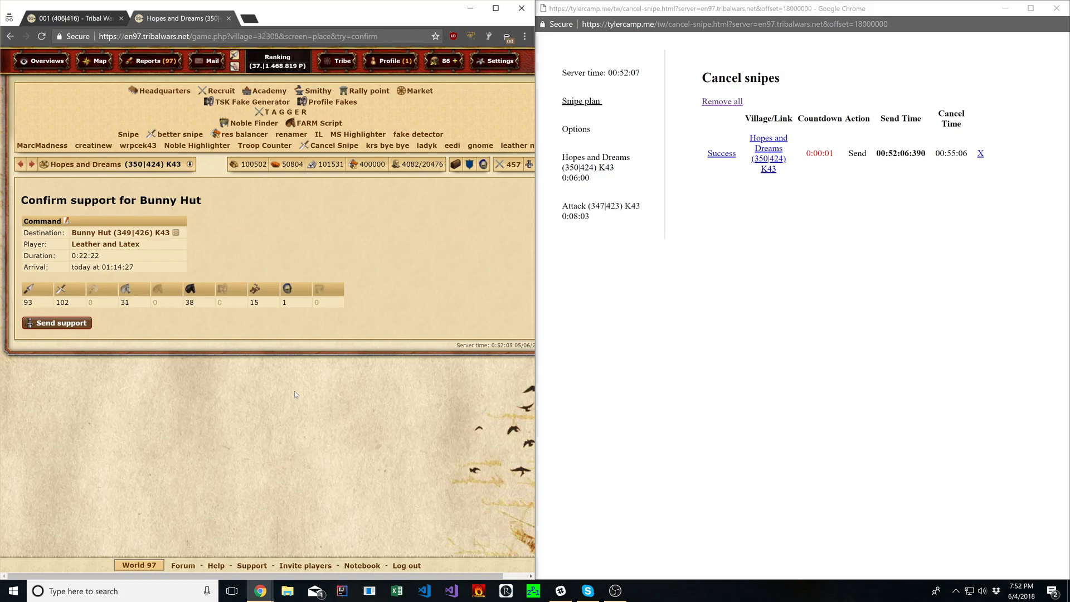
{"action": "left_click", "coordinate": [55, 323]}
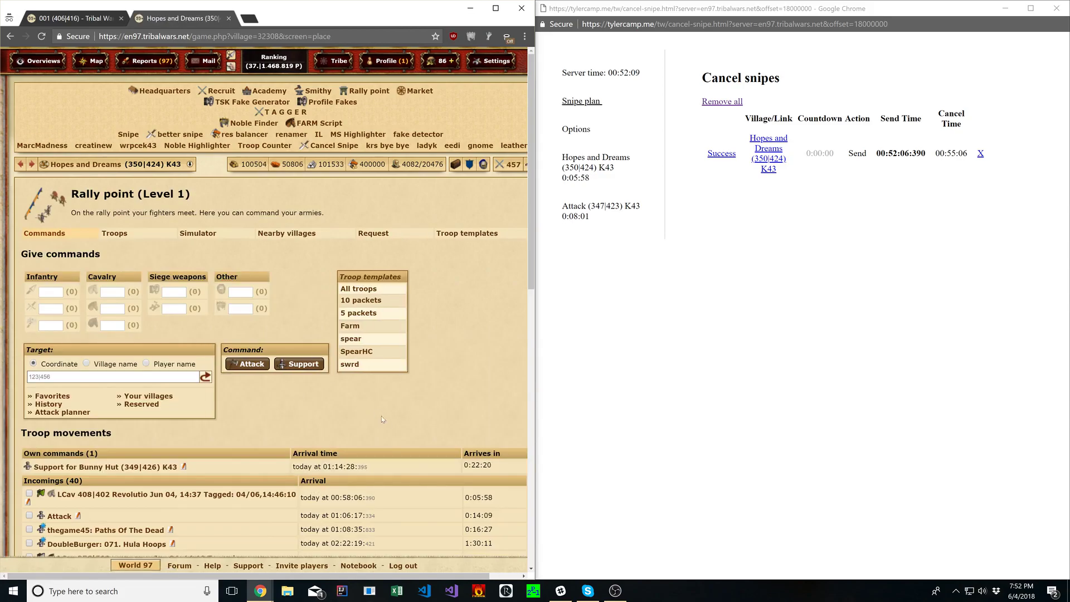
{"action": "mouse_move", "coordinate": [360, 466]}
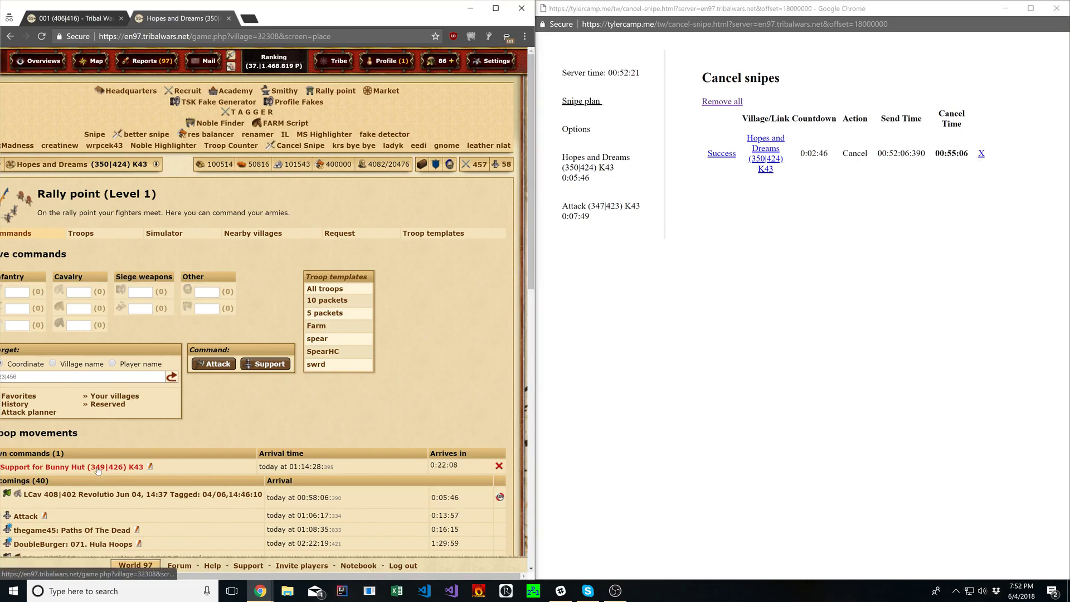
{"action": "left_click", "coordinate": [72, 467]}
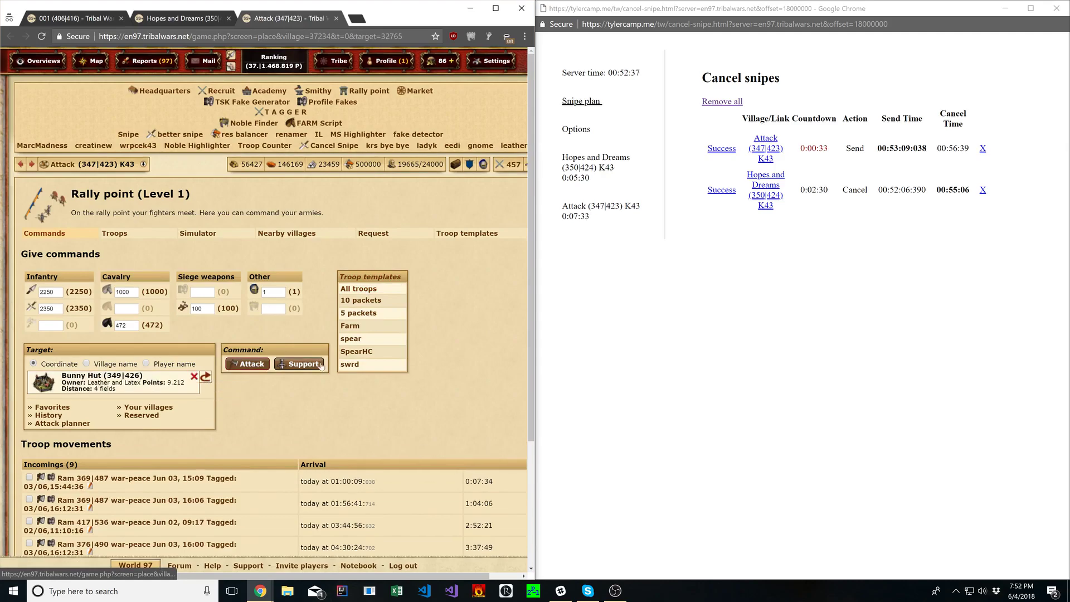
Step: Send Attack (347|423)'s troops as support to Bunny Hut at the planned send time
{"action": "left_click", "coordinate": [300, 364]}
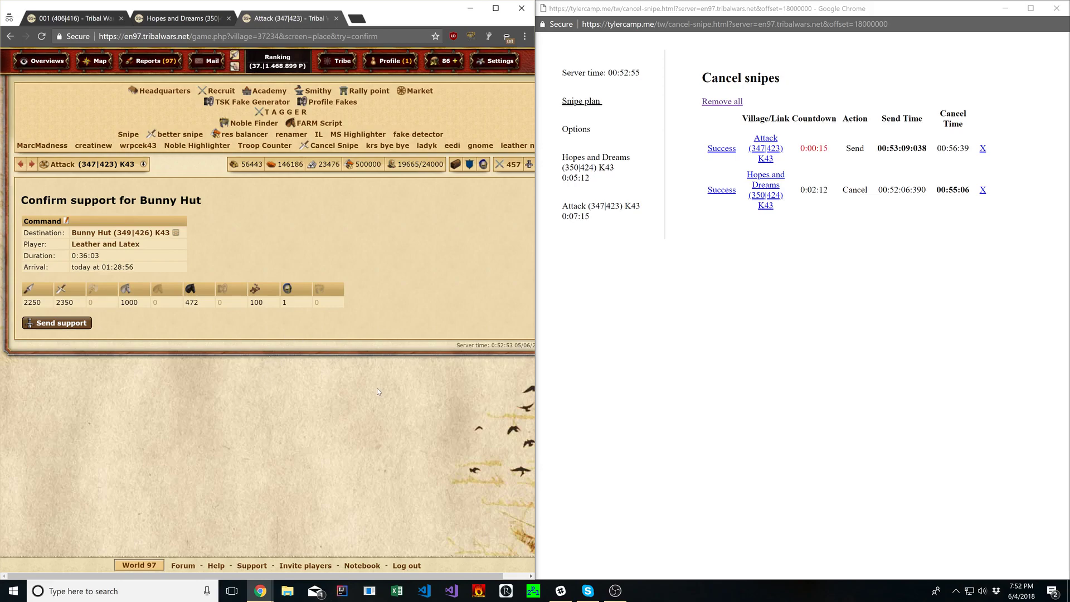
{"action": "mouse_move", "coordinate": [344, 295]}
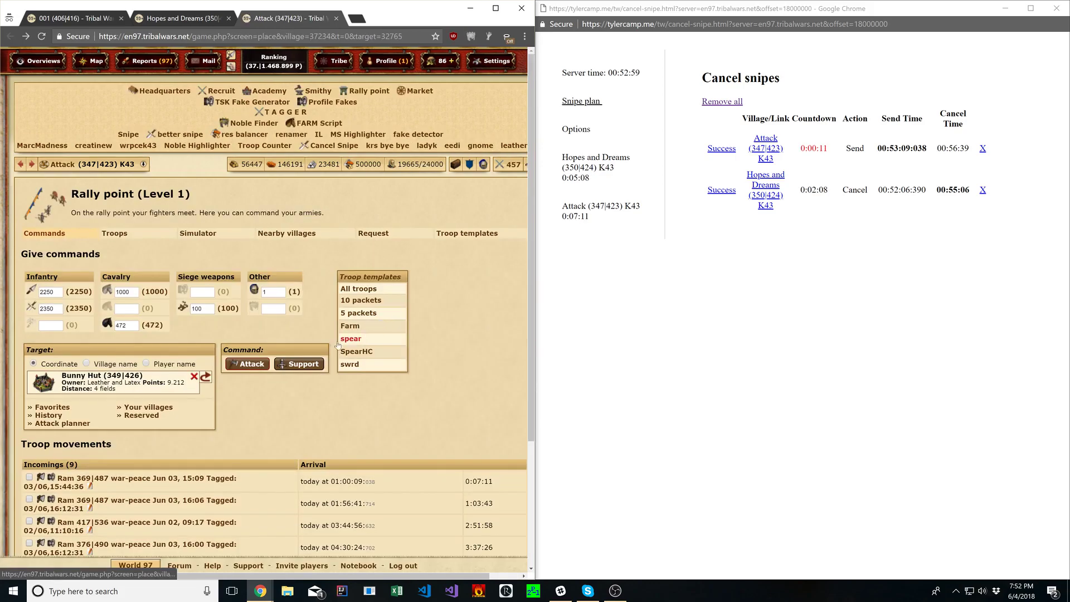
{"action": "left_click", "coordinate": [298, 363]}
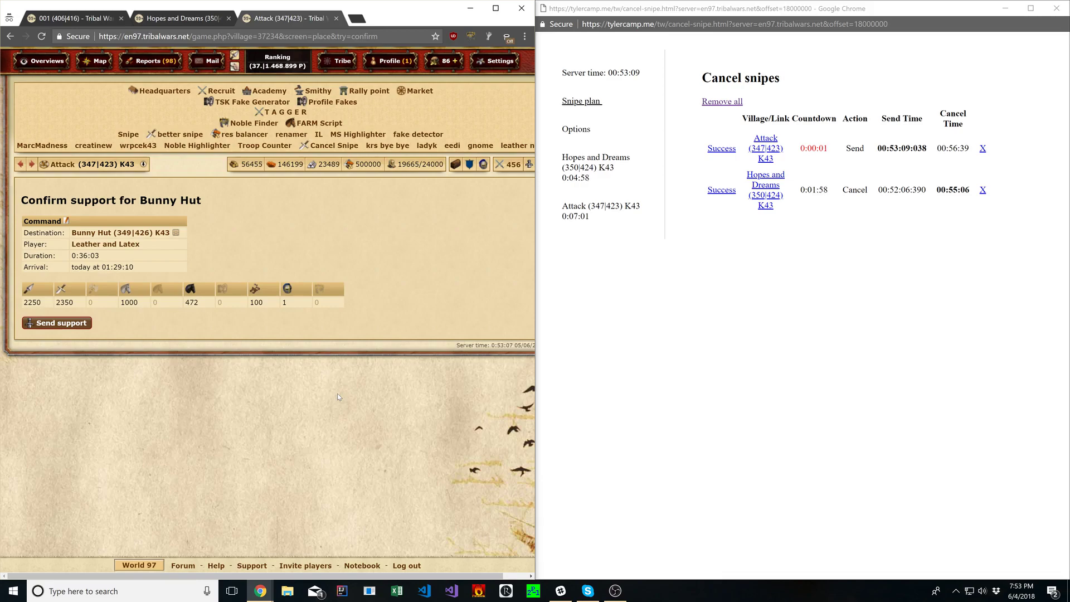
{"action": "left_click", "coordinate": [56, 322]}
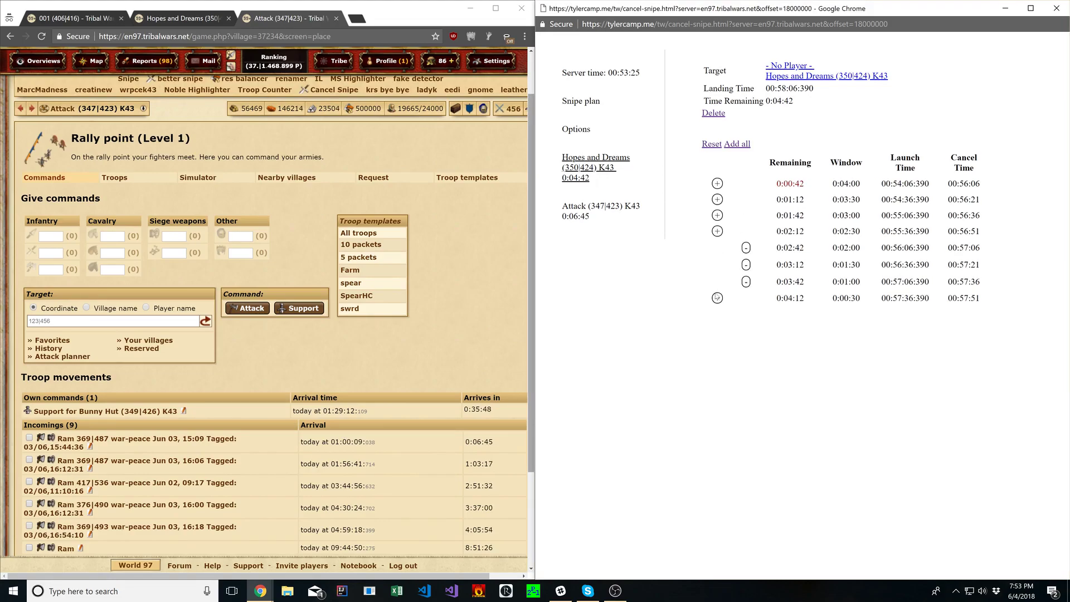
Step: Add all Hopes and Dreams timings, mark its snipe successful, and confirm removing the rest
{"action": "left_click", "coordinate": [580, 100]}
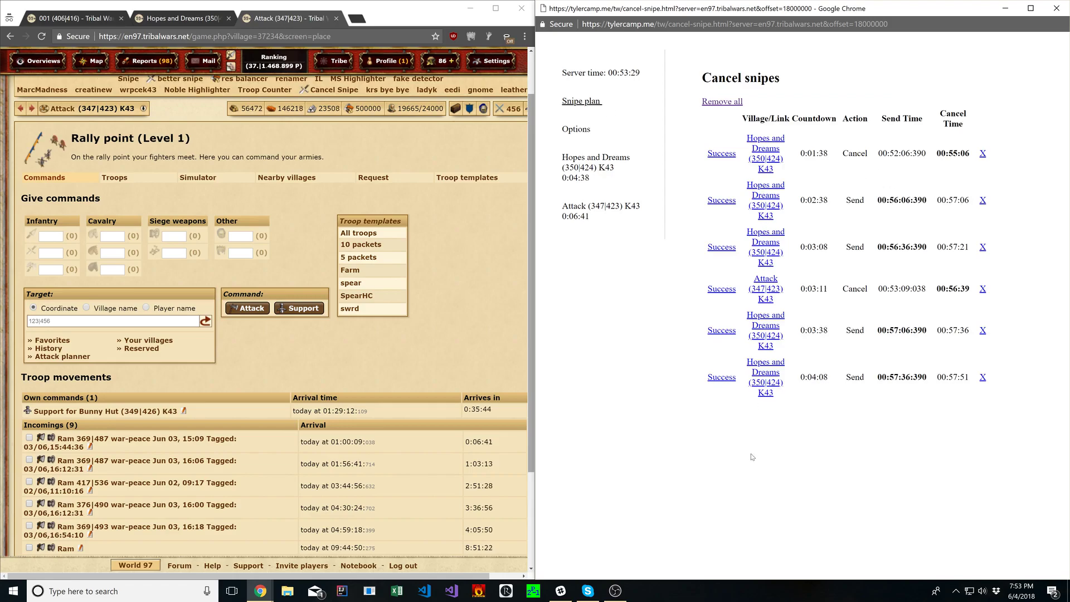
{"action": "mouse_move", "coordinate": [779, 296]}
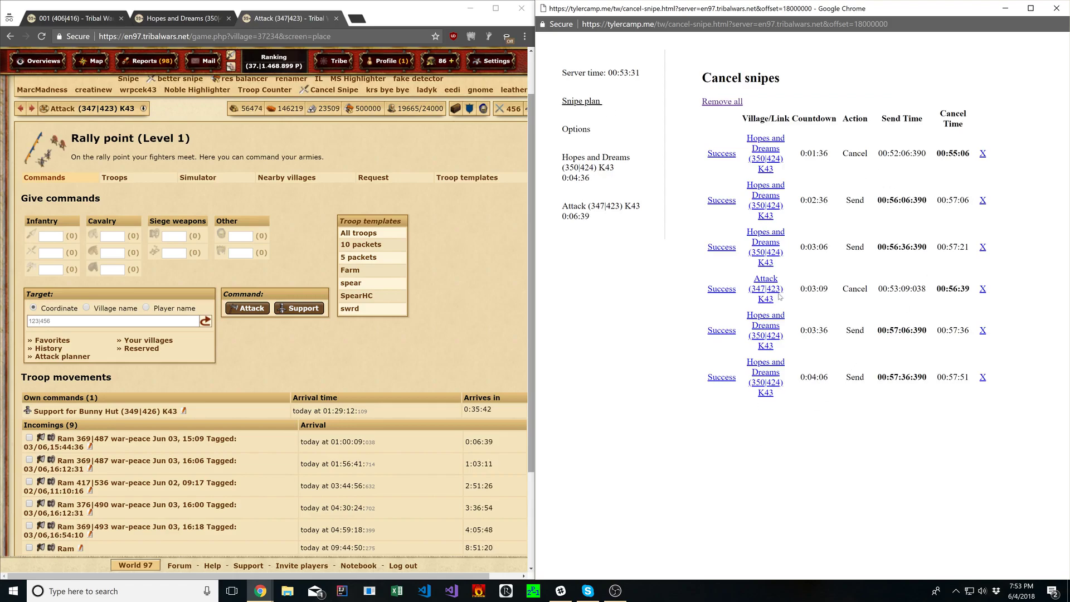
{"action": "left_click", "coordinate": [721, 289]}
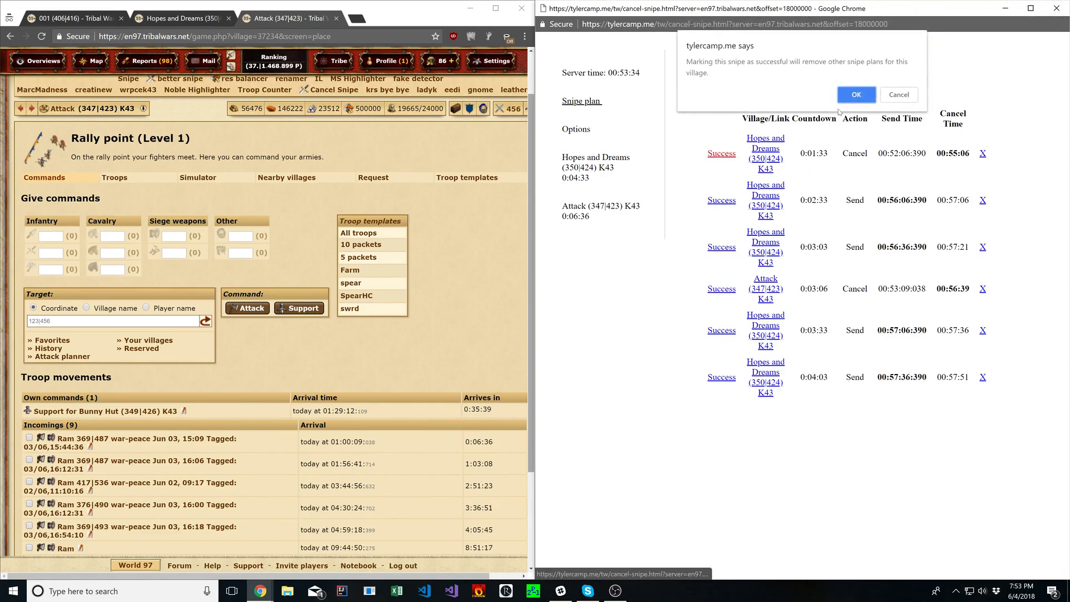
{"action": "left_click", "coordinate": [856, 94]}
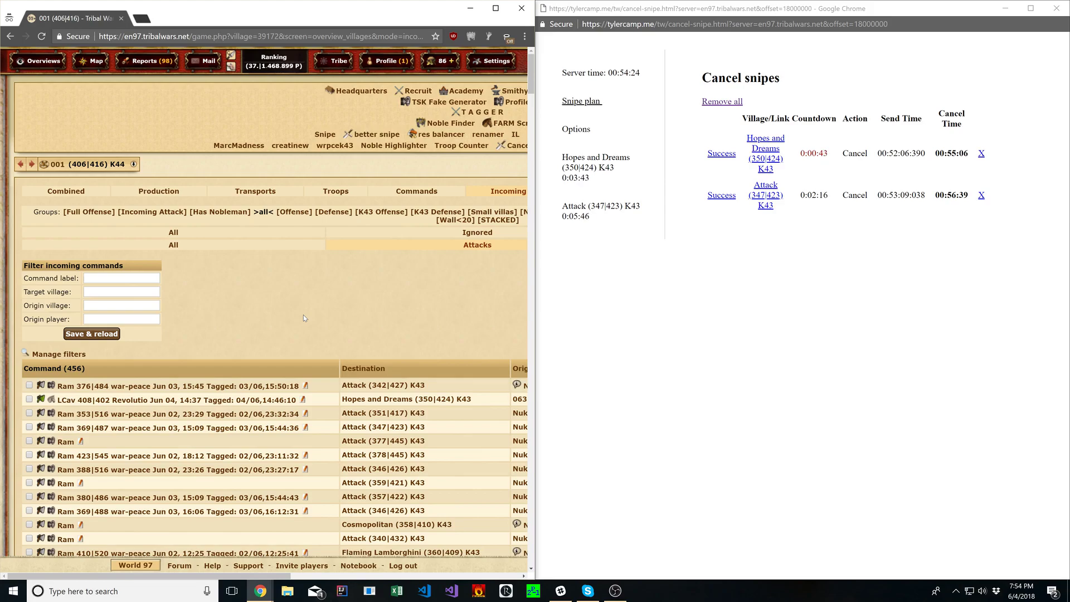
{"action": "mouse_move", "coordinate": [355, 324]}
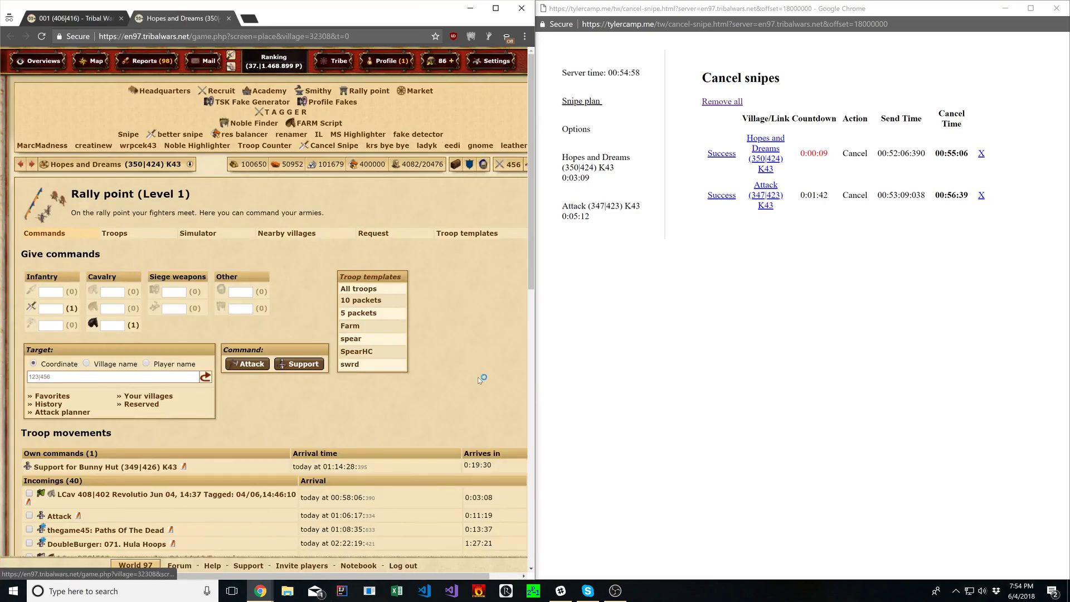
Step: Open Hopes and Dreams' support command to Bunny Hut to cancel it
{"action": "left_click", "coordinate": [104, 467]}
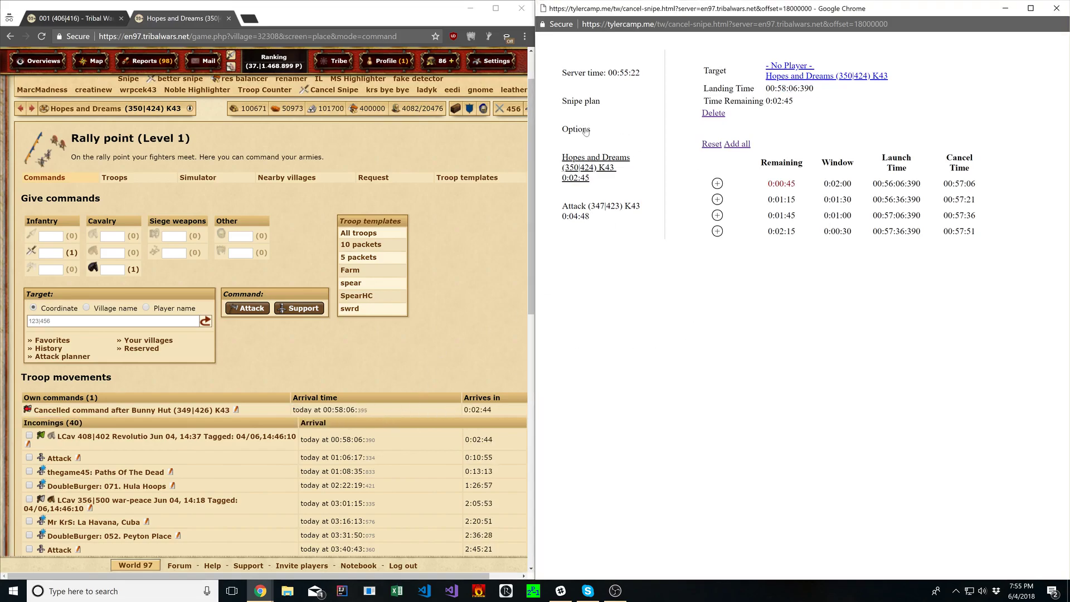
Step: Return to the snipe plan overview while both cancel snipes expire
{"action": "left_click", "coordinate": [581, 100]}
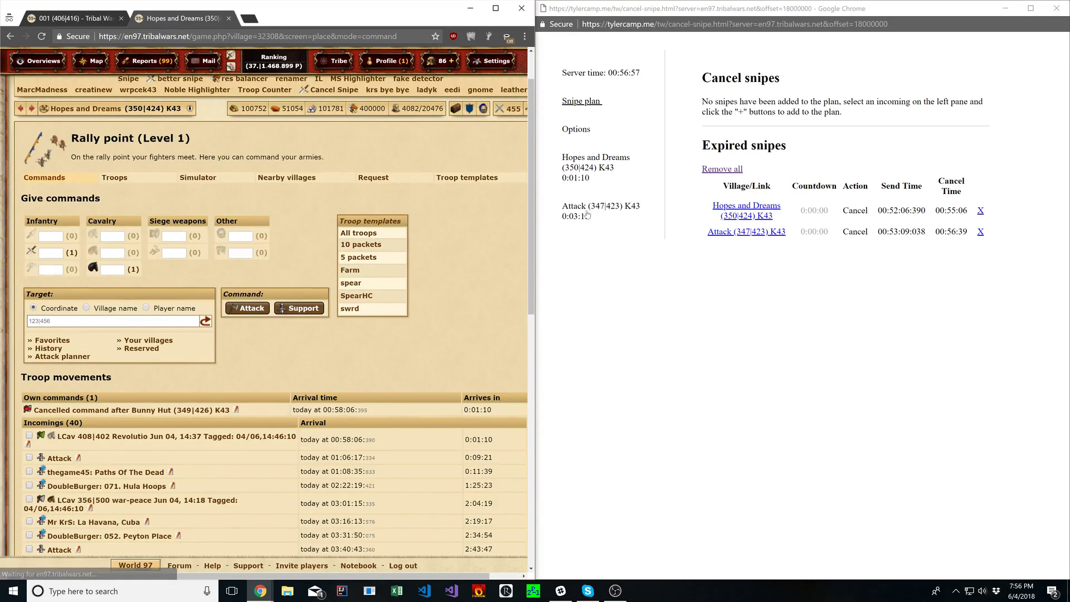
Step: Add all Attack (347|423) timings, then remove all active and expired snipe plans
{"action": "left_click", "coordinate": [602, 212]}
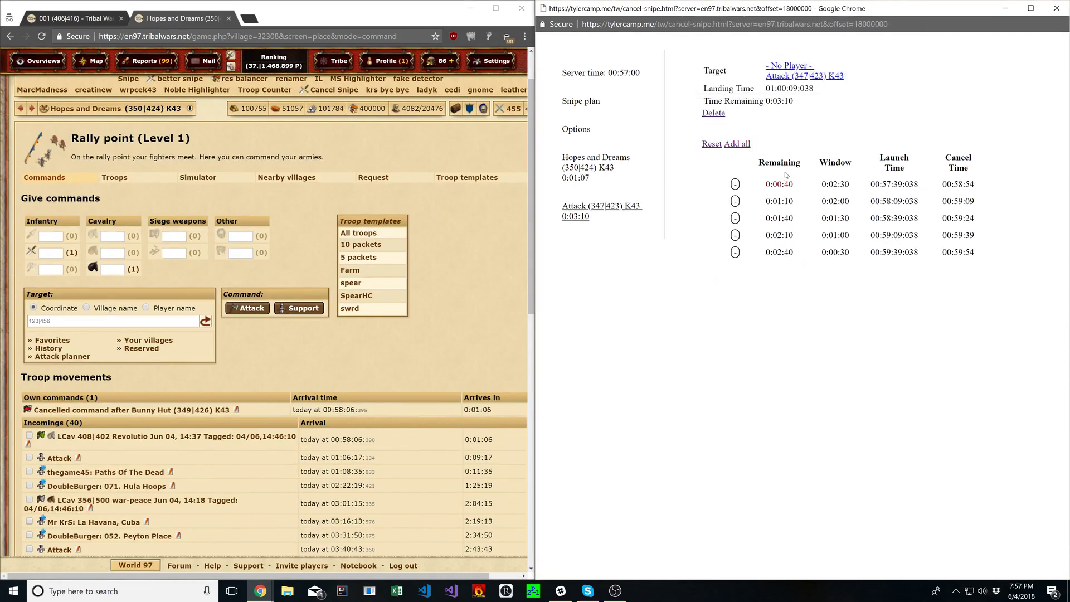
{"action": "left_click", "coordinate": [580, 101]}
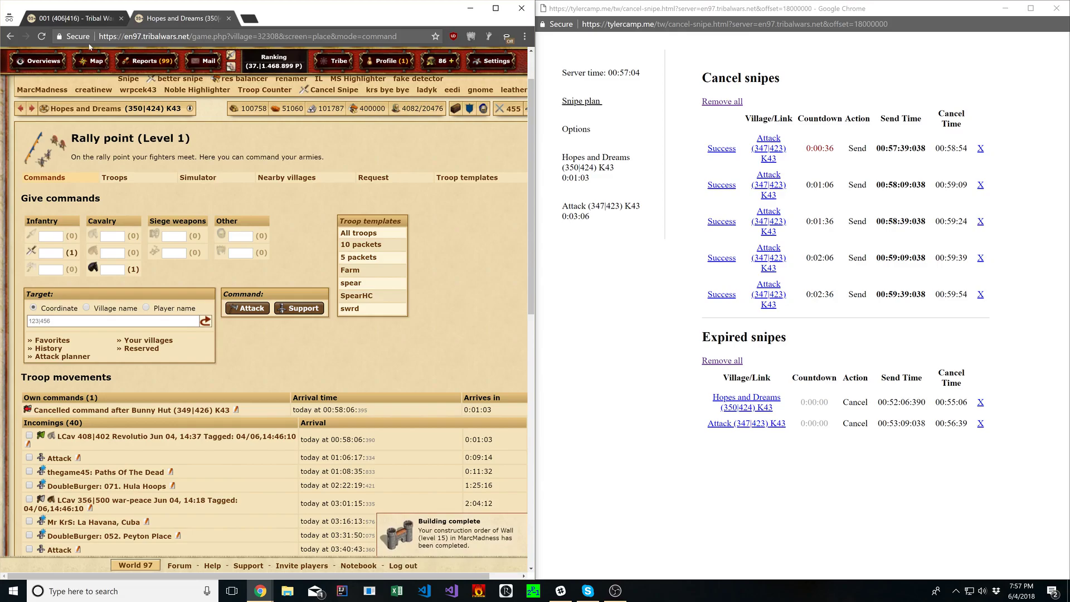
{"action": "mouse_move", "coordinate": [183, 18]}
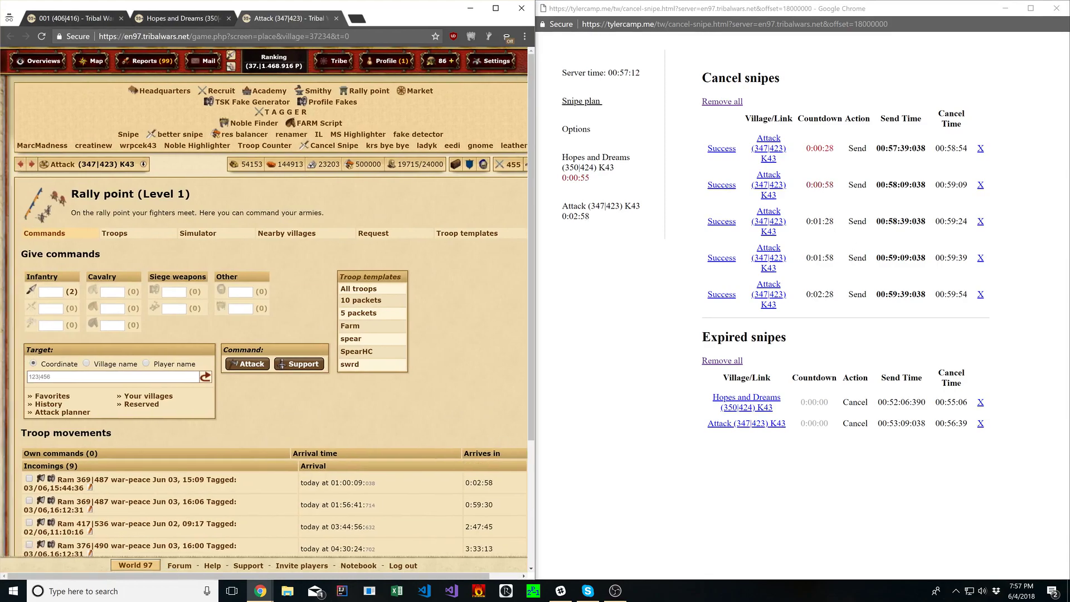
{"action": "left_click", "coordinate": [721, 101]}
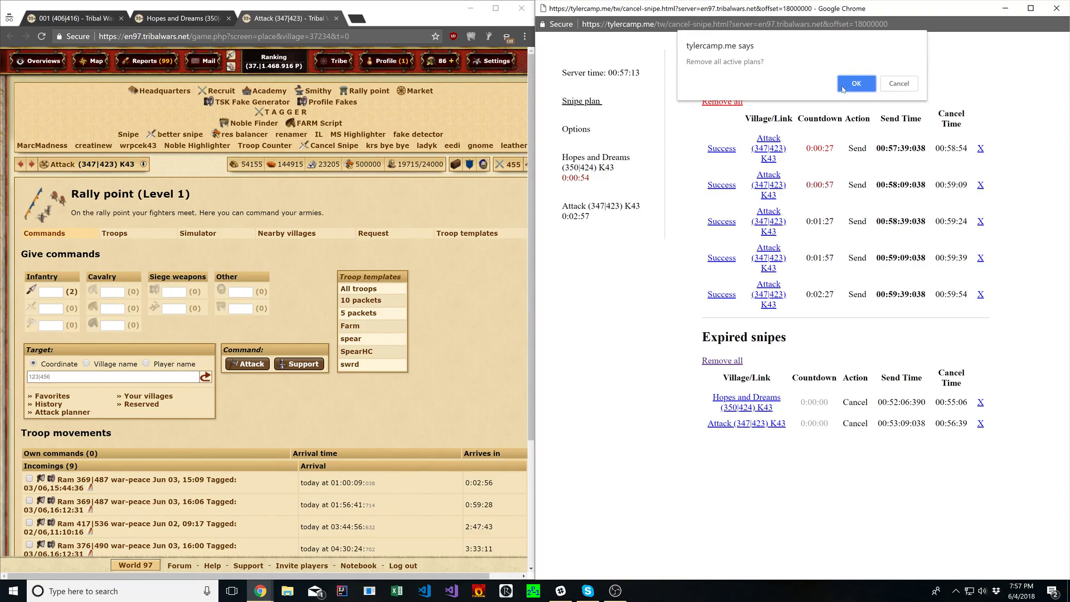
{"action": "left_click", "coordinate": [856, 83]}
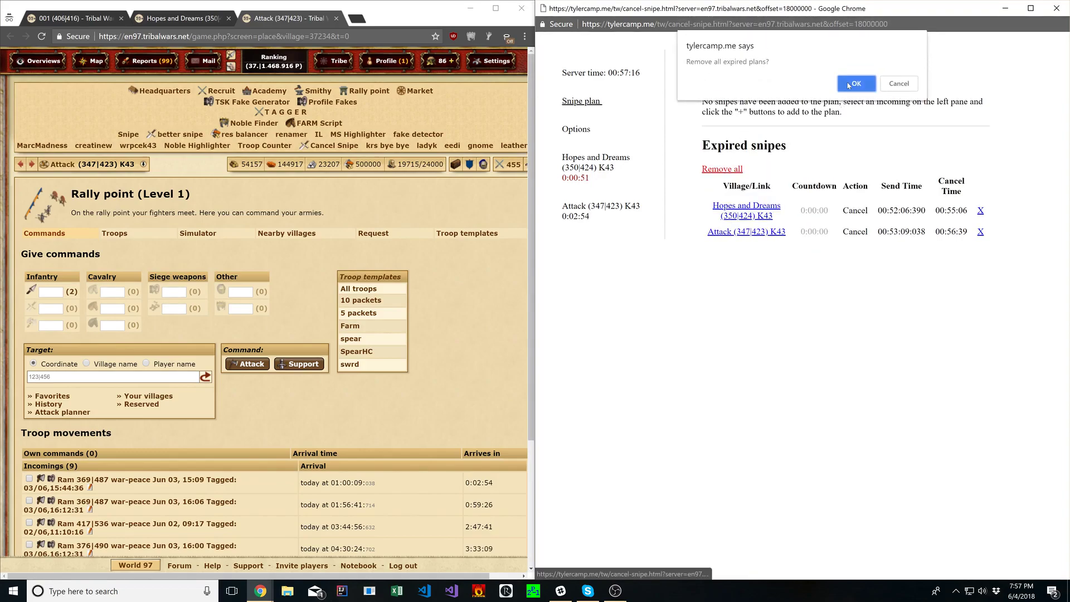
{"action": "left_click", "coordinate": [855, 83]}
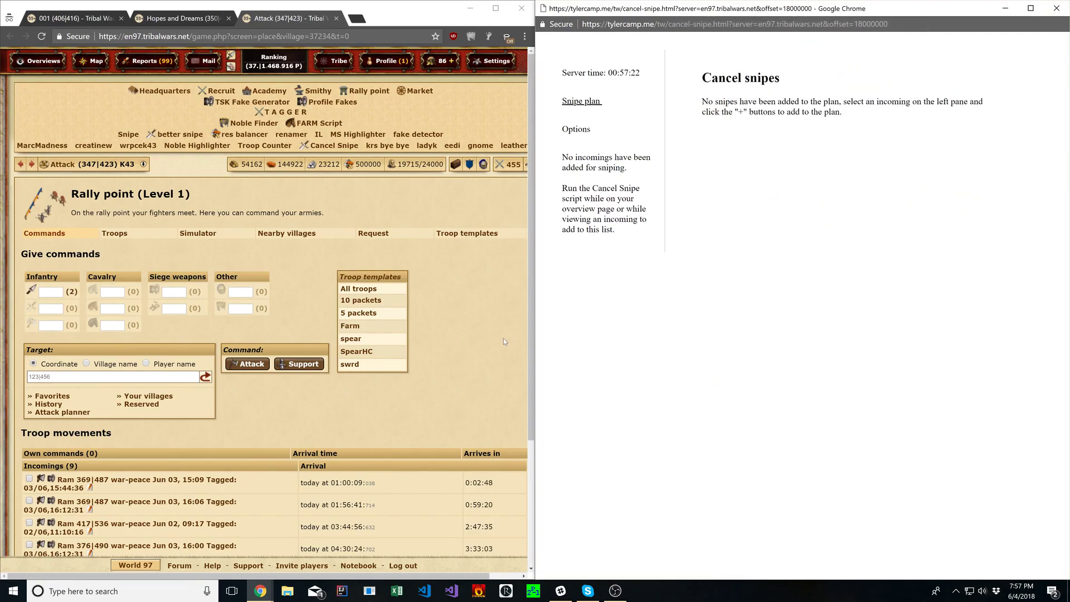
{"action": "left_click", "coordinate": [68, 18]}
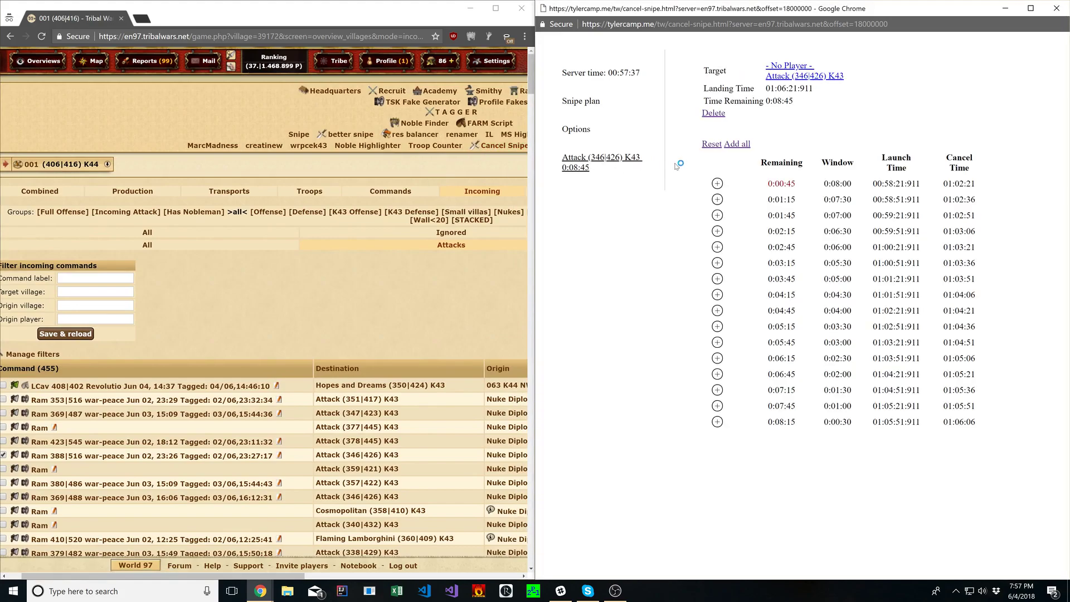
Step: Add every Attack (346|426) snipe timing to the plan and confirm with OK
{"action": "left_click", "coordinate": [737, 143]}
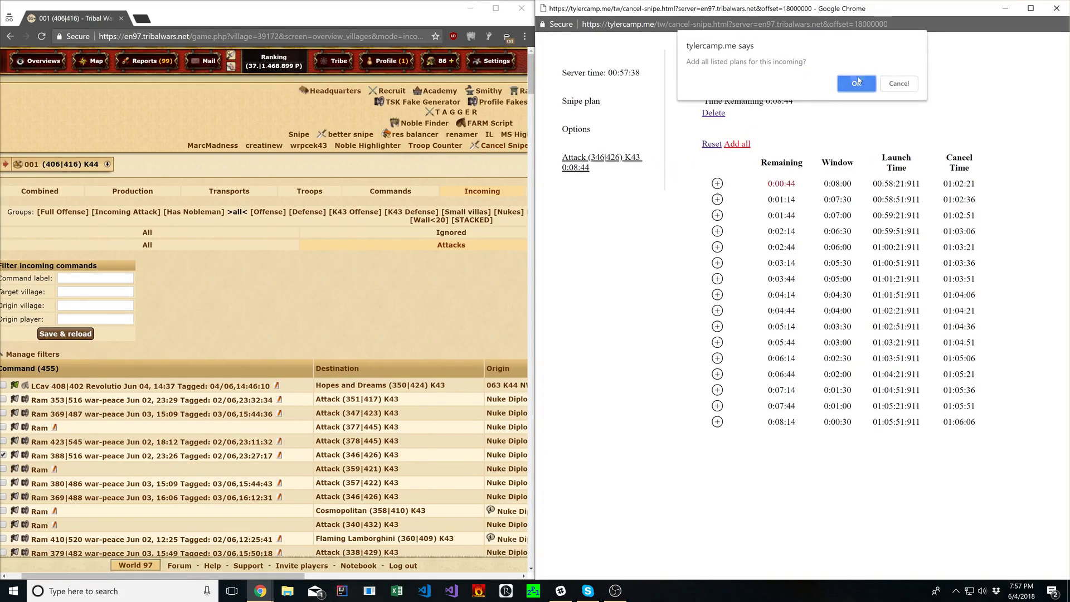
{"action": "left_click", "coordinate": [857, 83]}
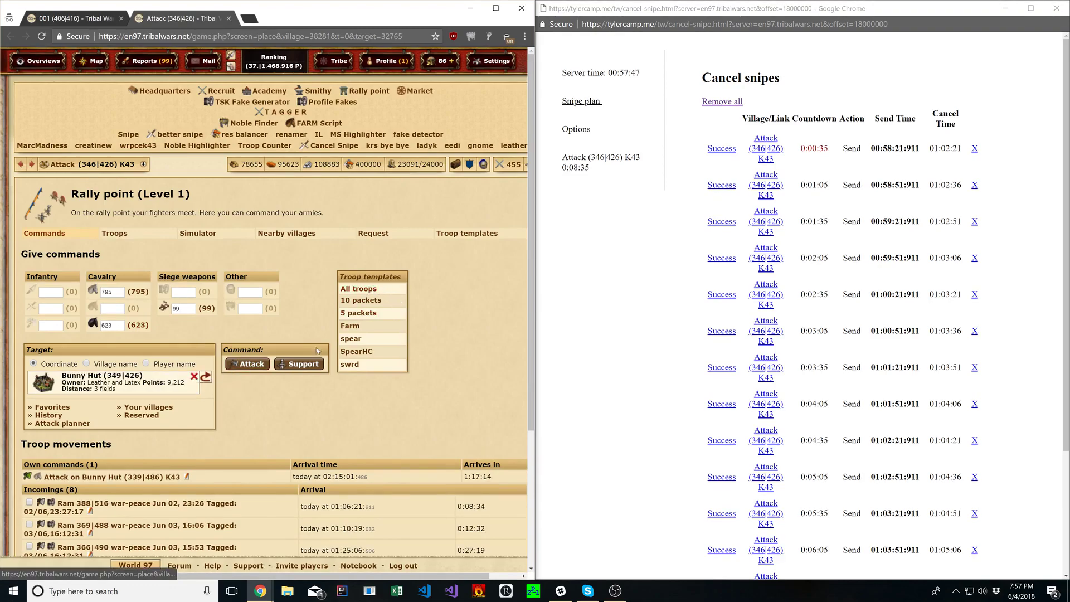
{"action": "left_click", "coordinate": [298, 363]}
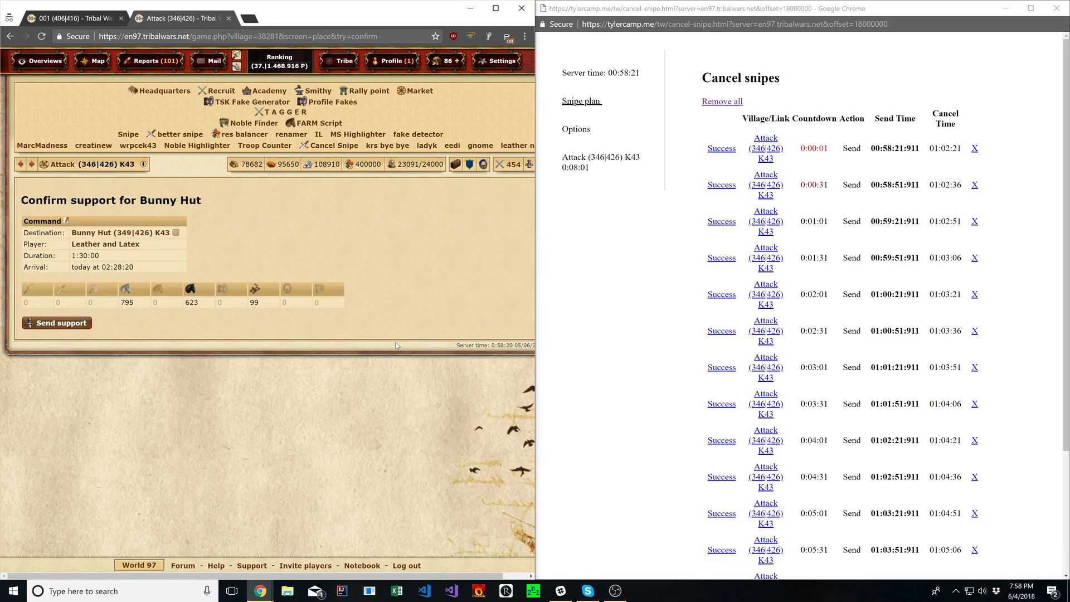
{"action": "left_click", "coordinate": [56, 322]}
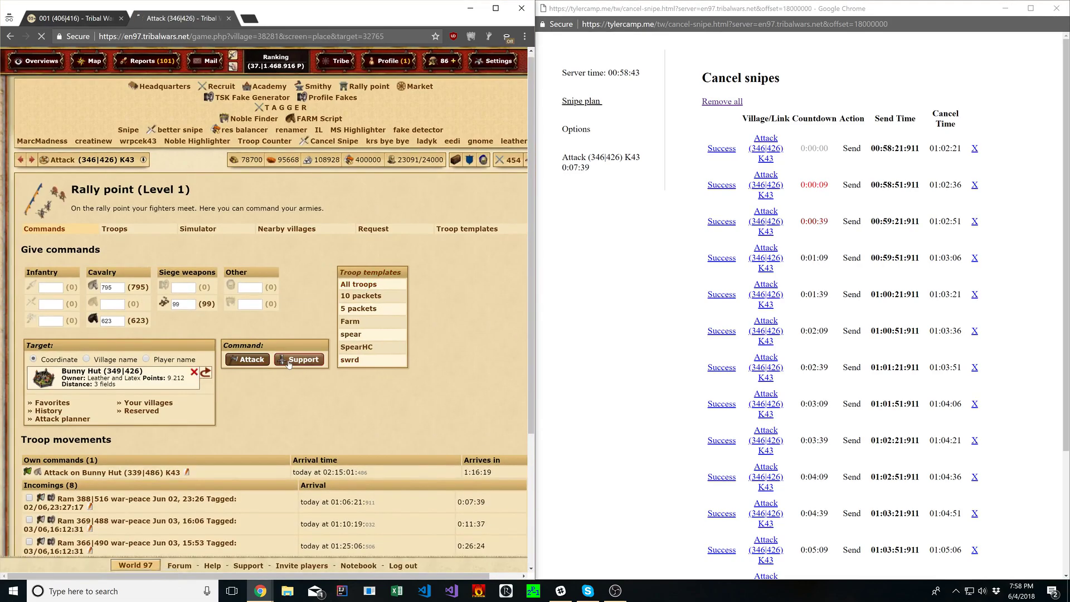
Step: Send support from Attack (346|426) to Bunny Hut, retrying at the next launch time
{"action": "left_click", "coordinate": [298, 359]}
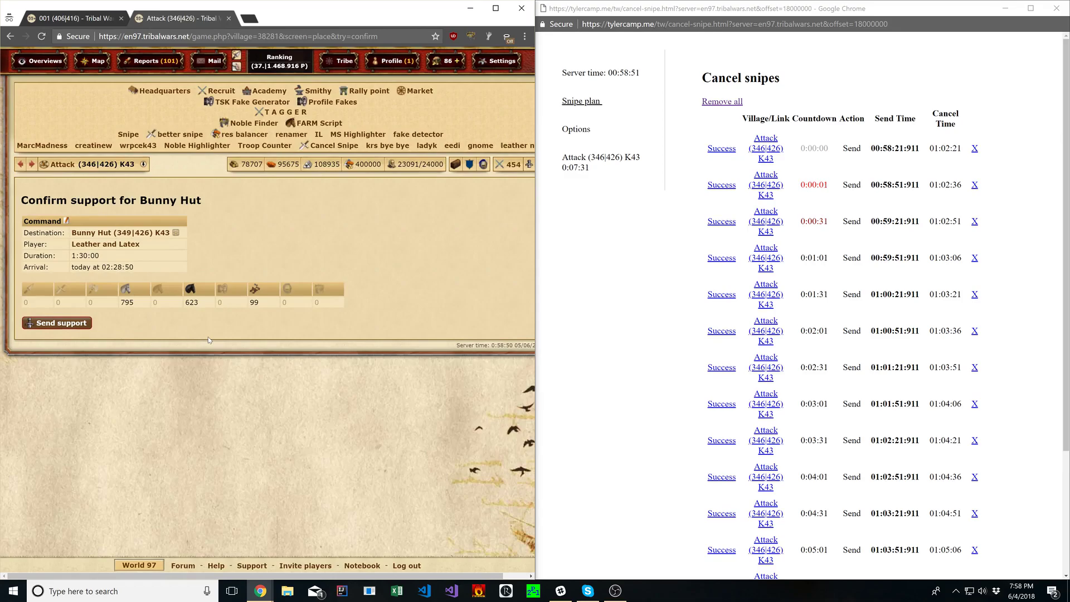
{"action": "left_click", "coordinate": [57, 322]}
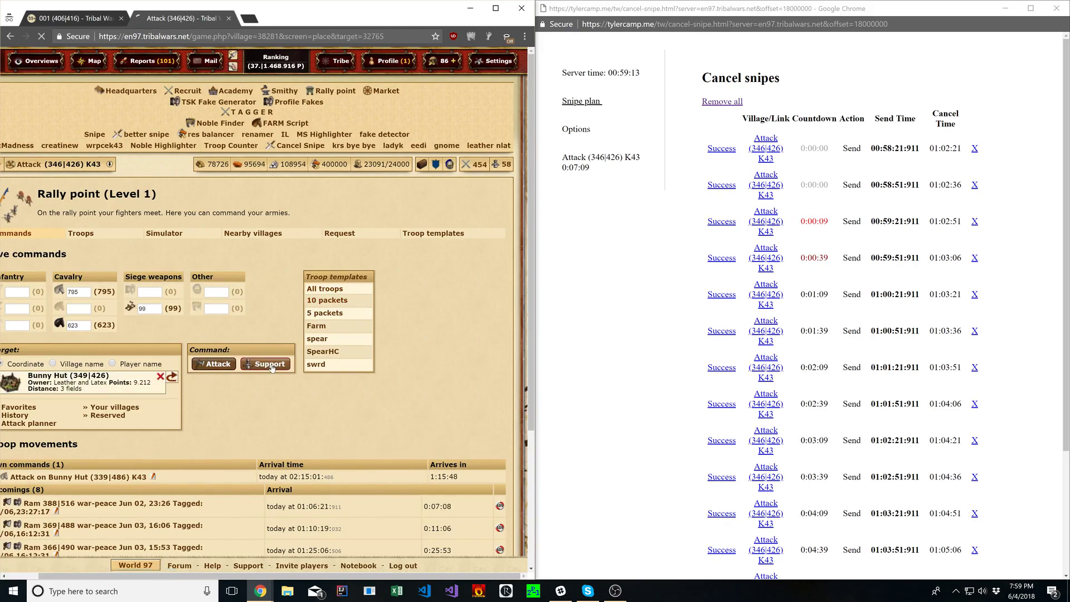
{"action": "left_click", "coordinate": [265, 362]}
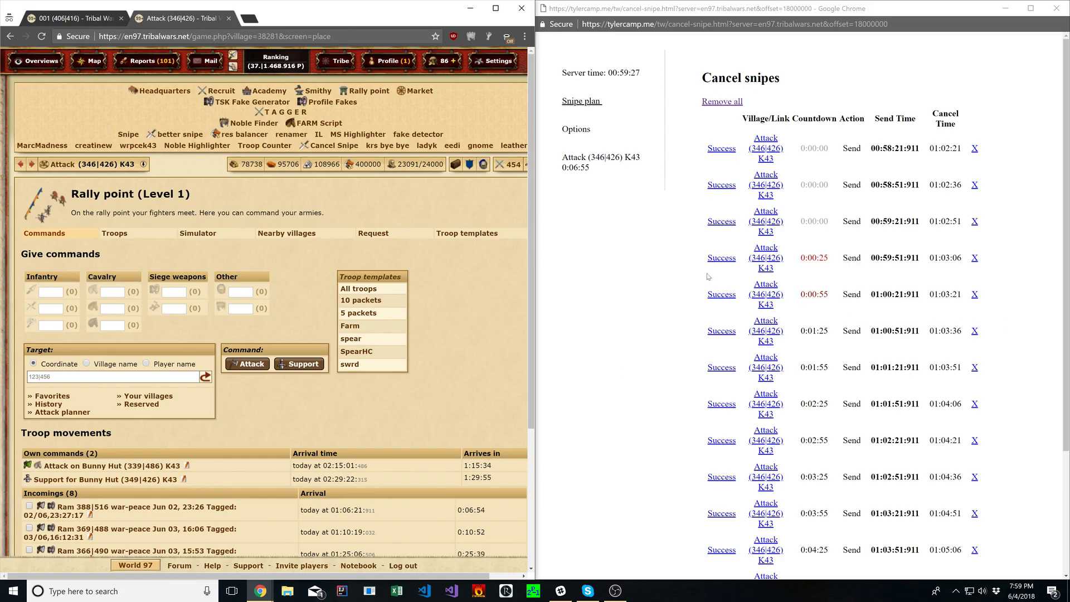
Step: Mark the third snipe successful, remove its remaining plans, and delete the Attack (346|426) incoming
{"action": "left_click", "coordinate": [721, 221]}
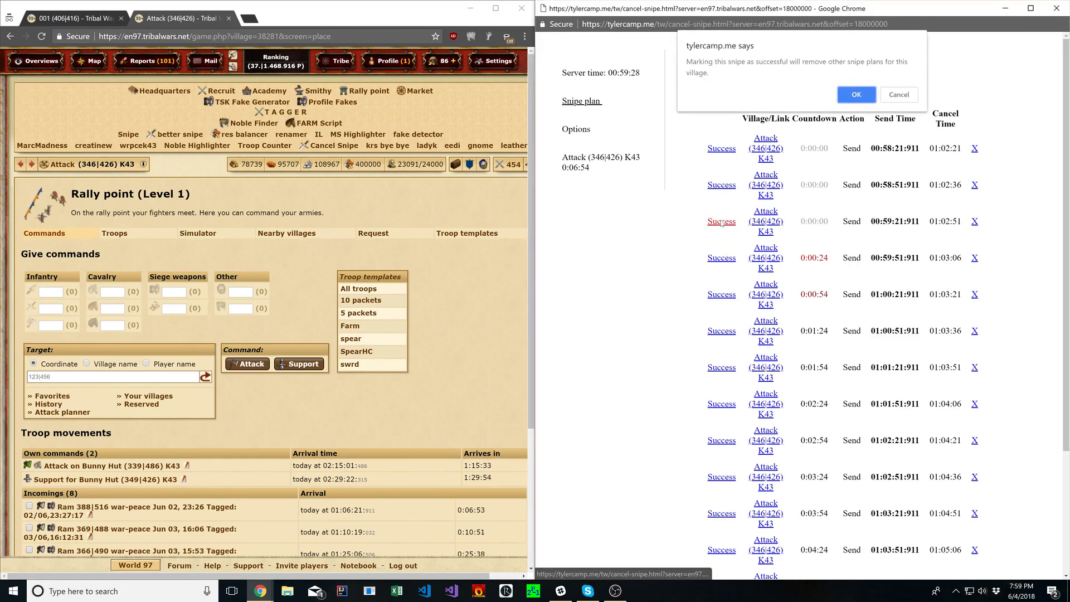
{"action": "left_click", "coordinate": [856, 94]}
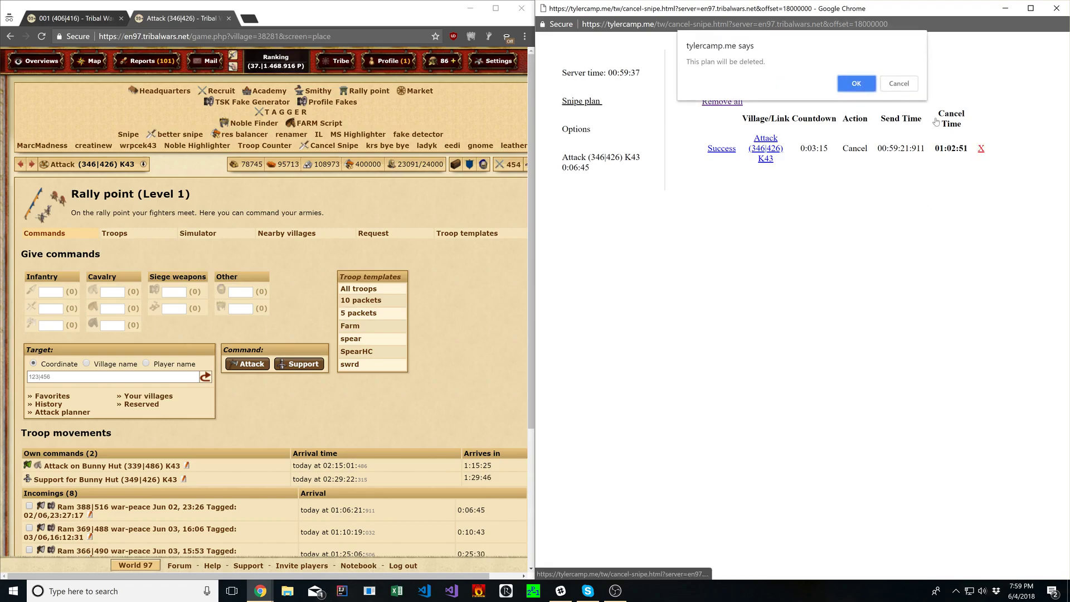
{"action": "left_click", "coordinate": [855, 83]}
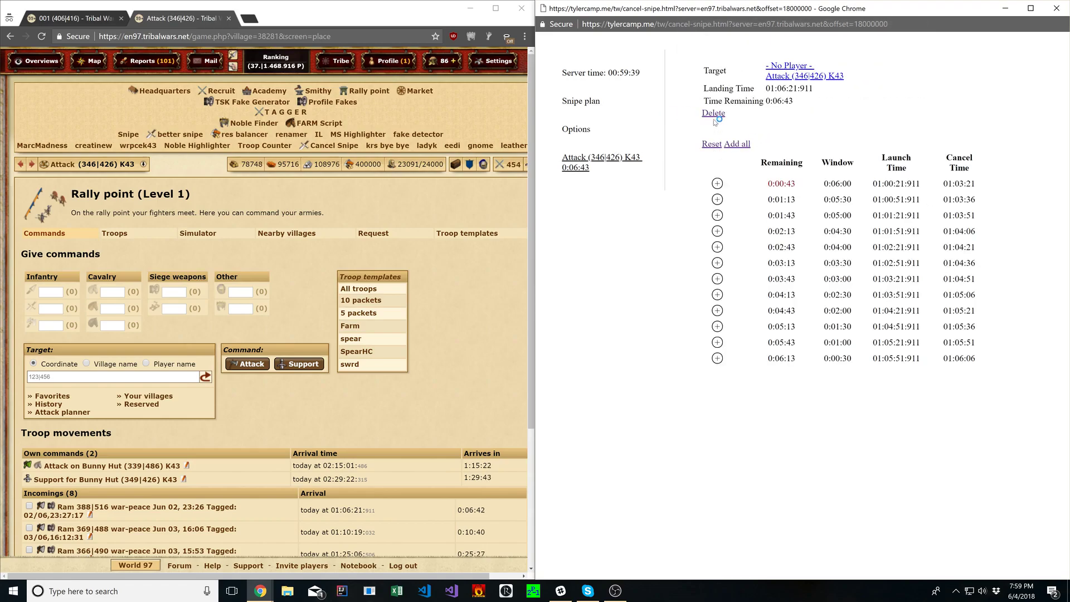
{"action": "left_click", "coordinate": [712, 112]}
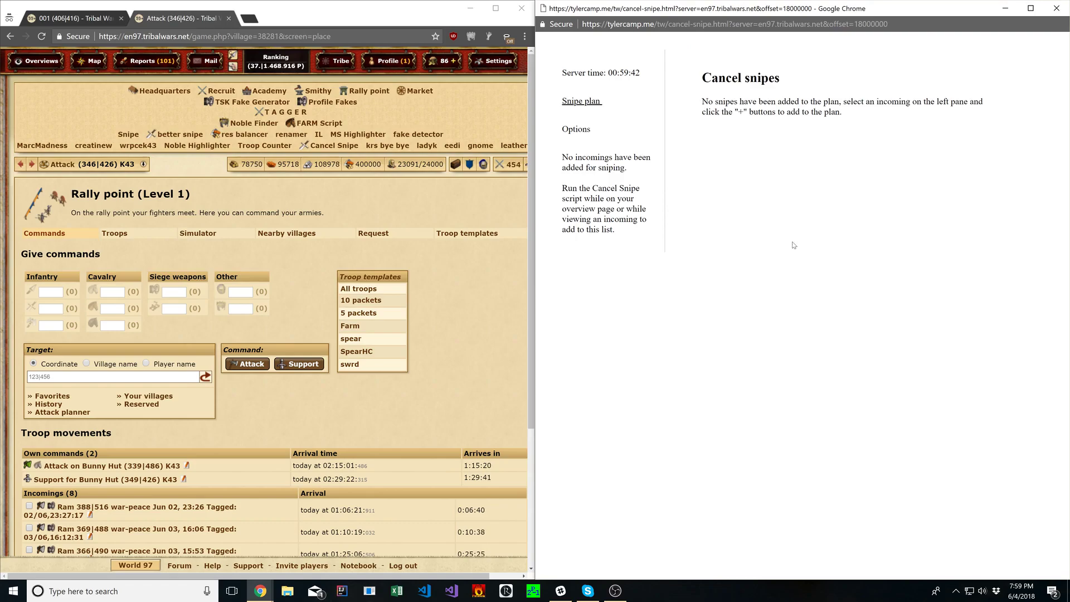